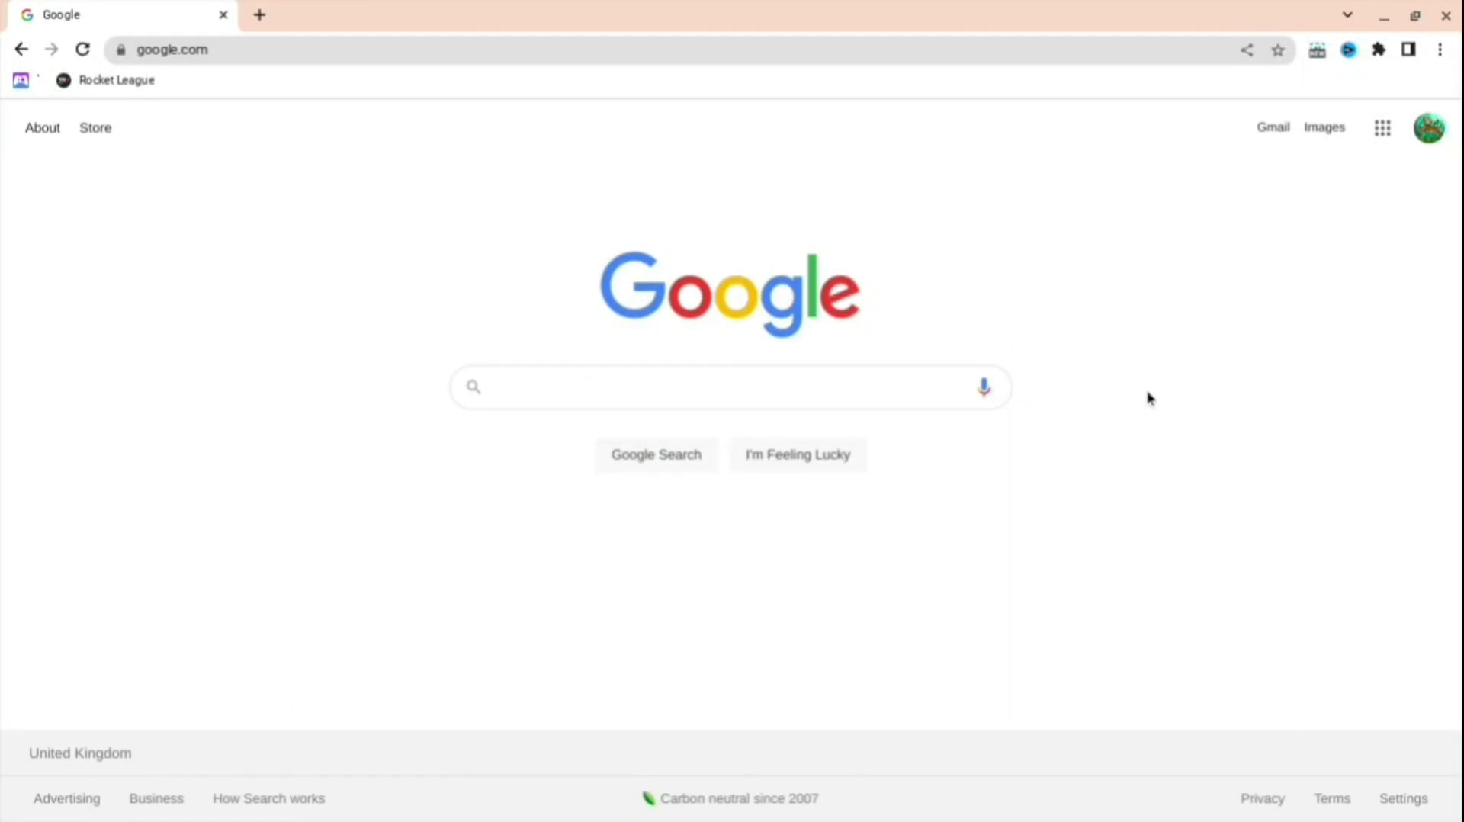
Open a new blank tab next to the Google homepage tab.
click(259, 13)
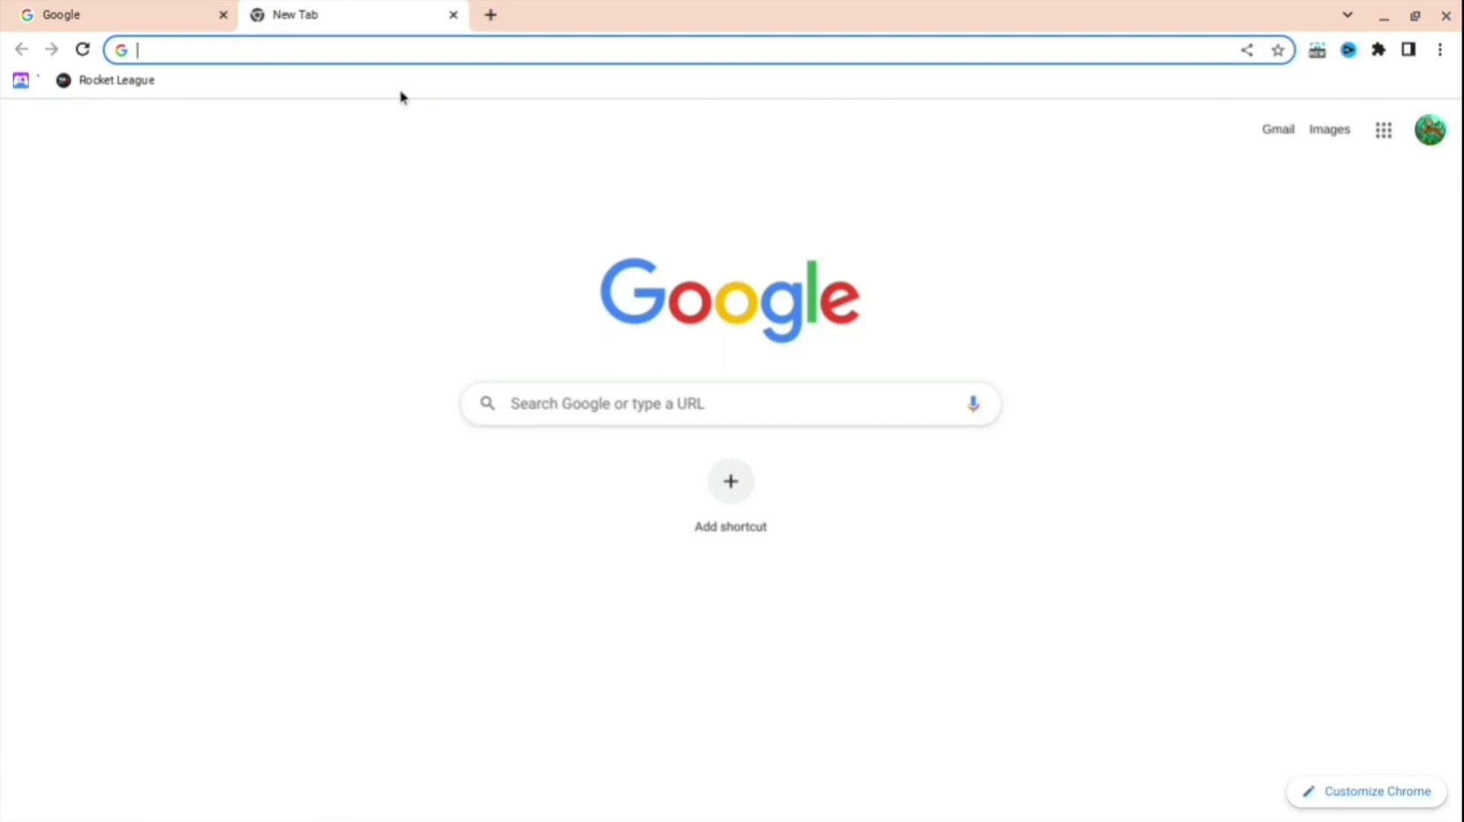
Add a bookmarks-bar entry named 'Unblocker' whose URL is the JavaScript eval(fetch...) snippet, and save it.
right_click(116, 80)
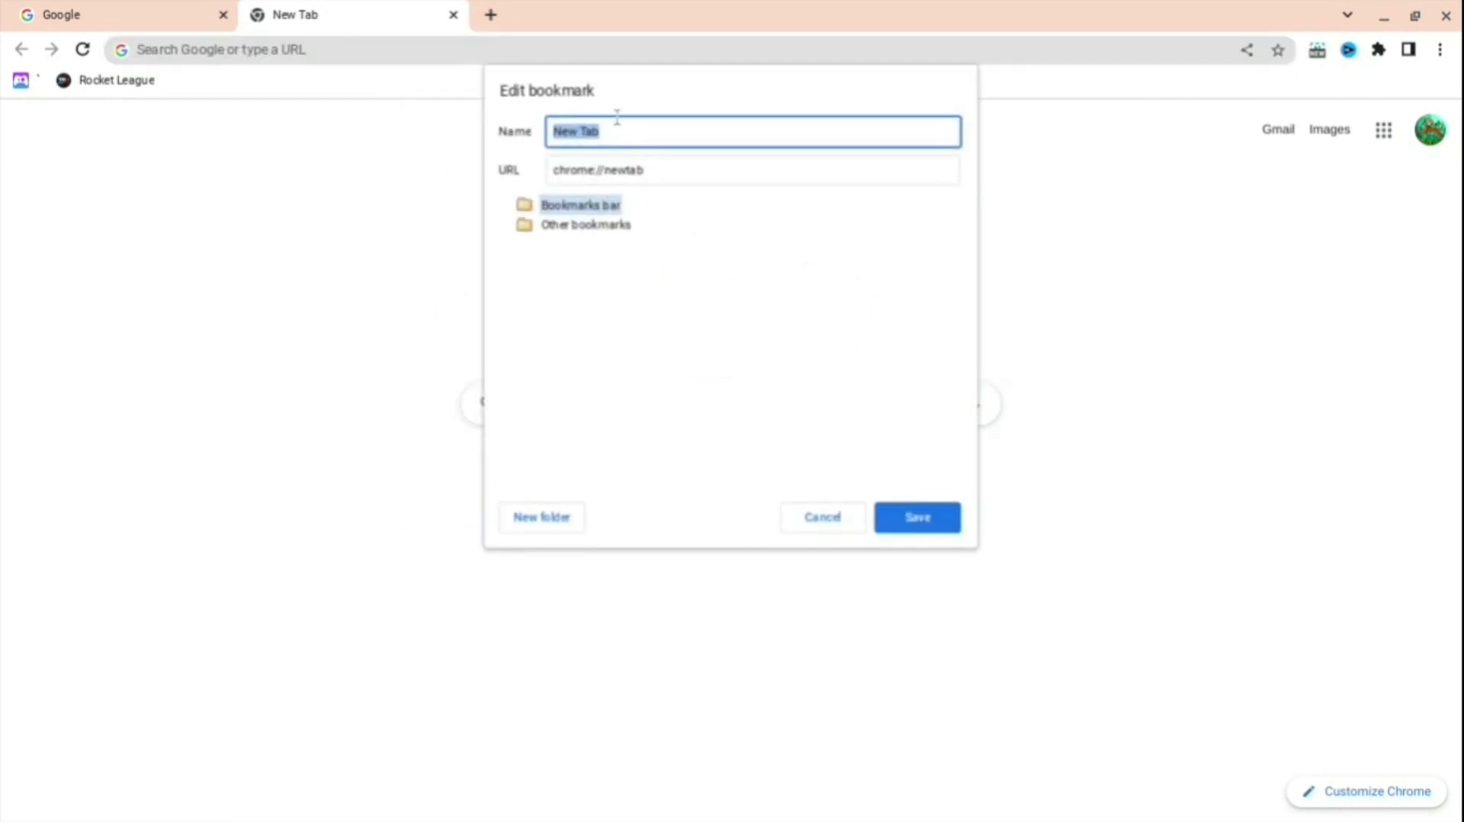
text(Unblocke)
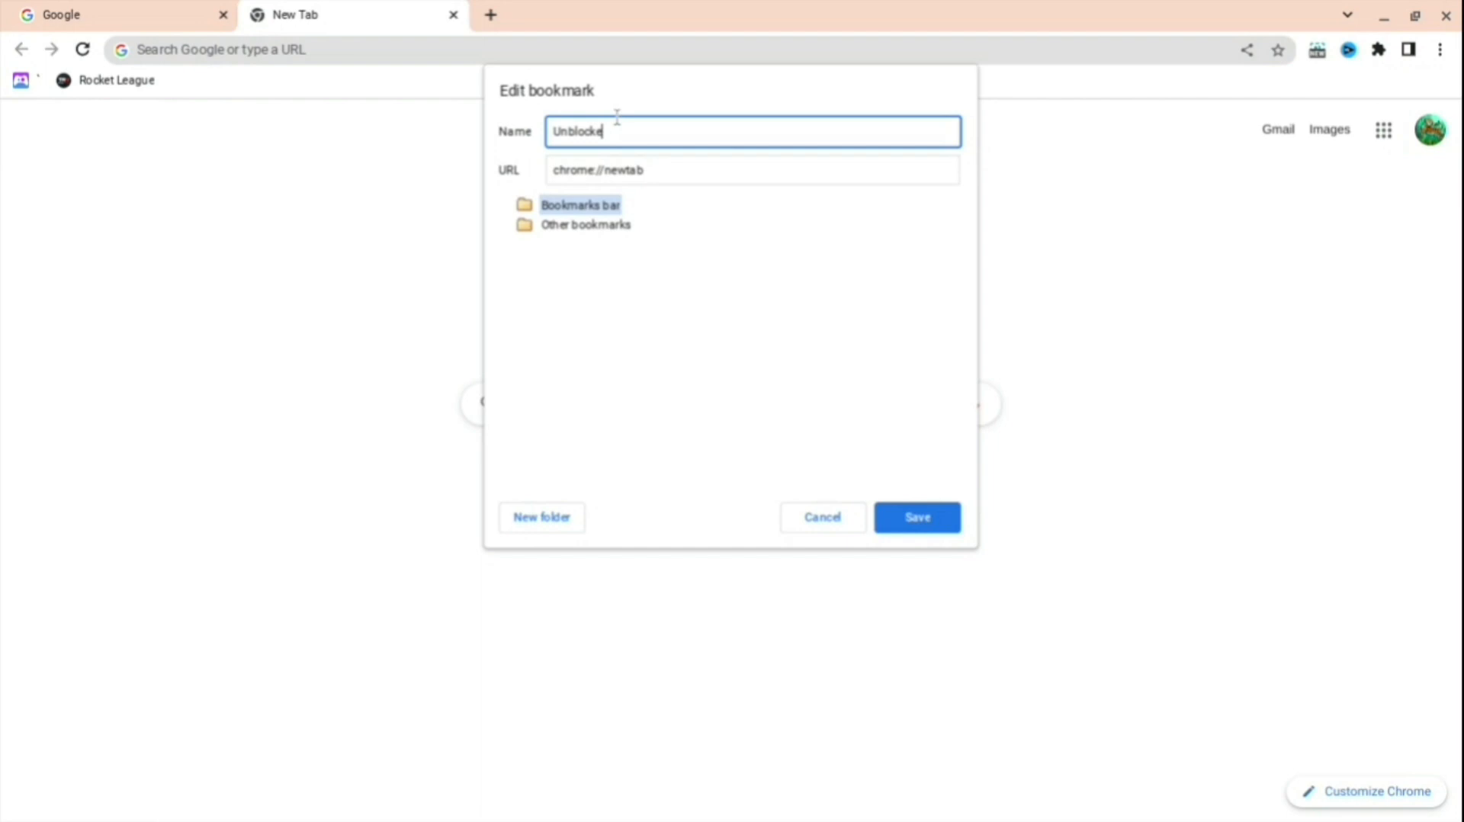
click(751, 170)
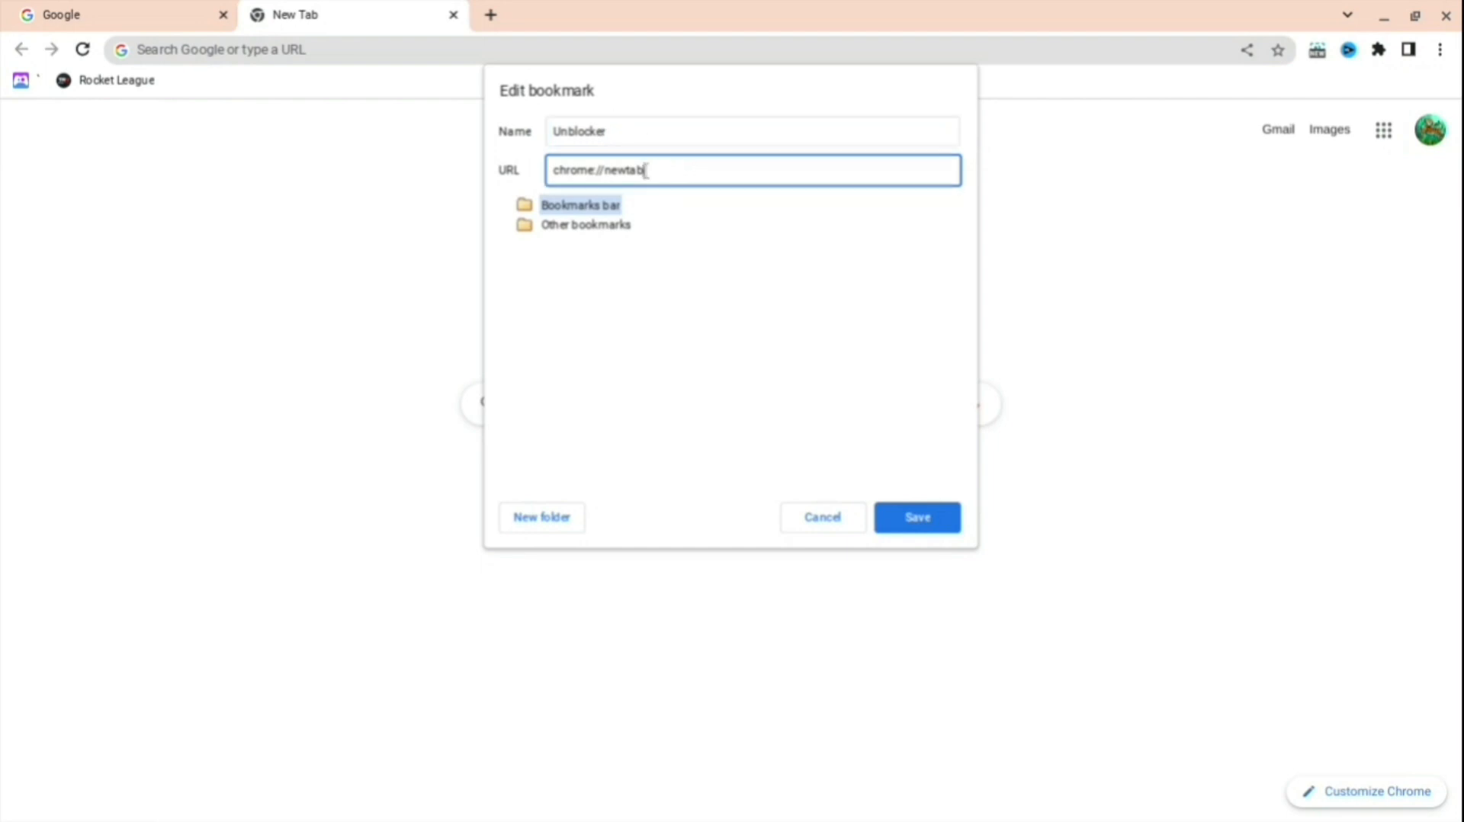
text(js%22).then(data=%3E%7Bdata.text().then(text=%3E%7Beval(text)%7D)%7D);)
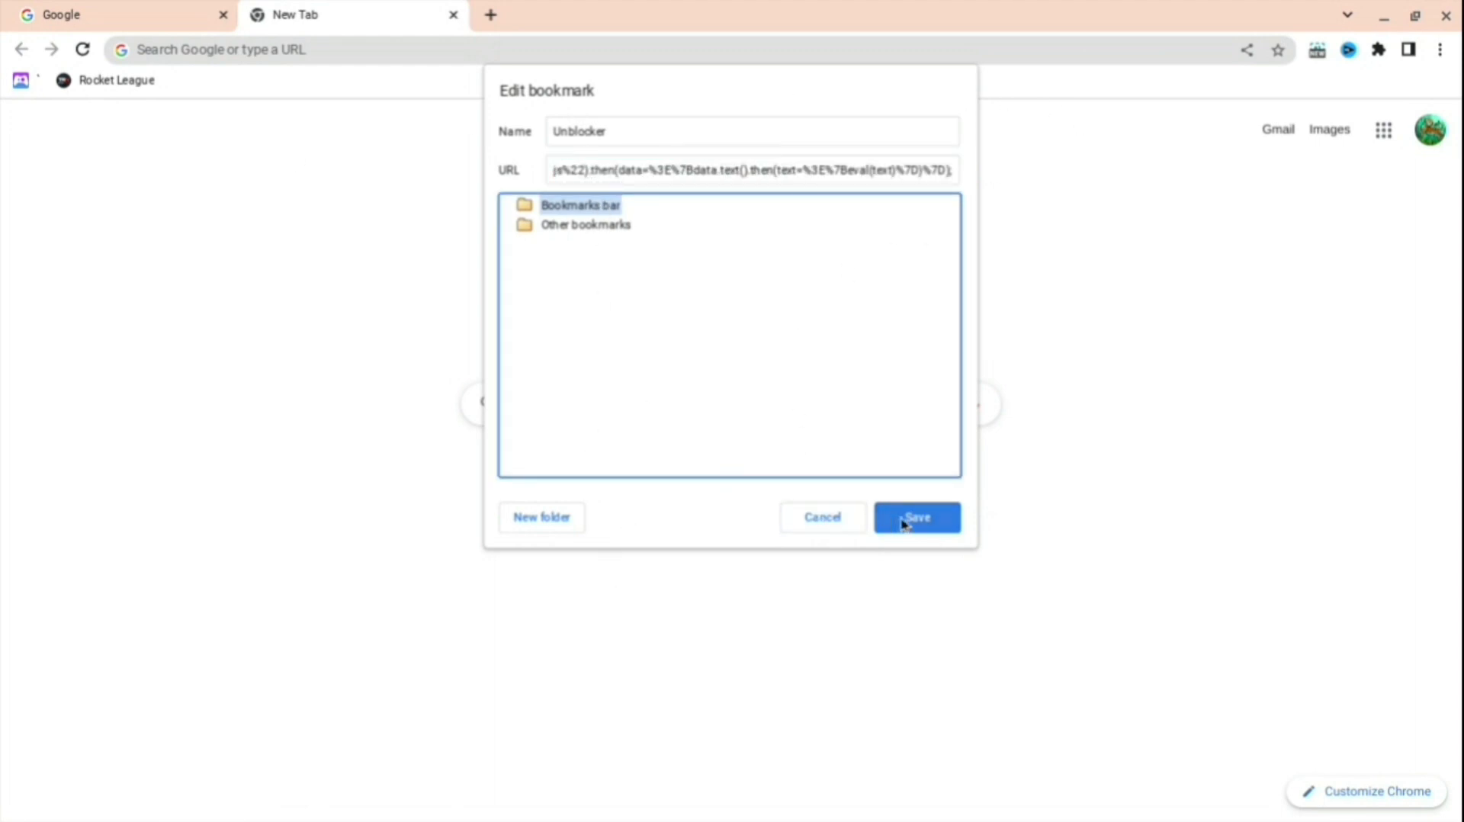
click(917, 518)
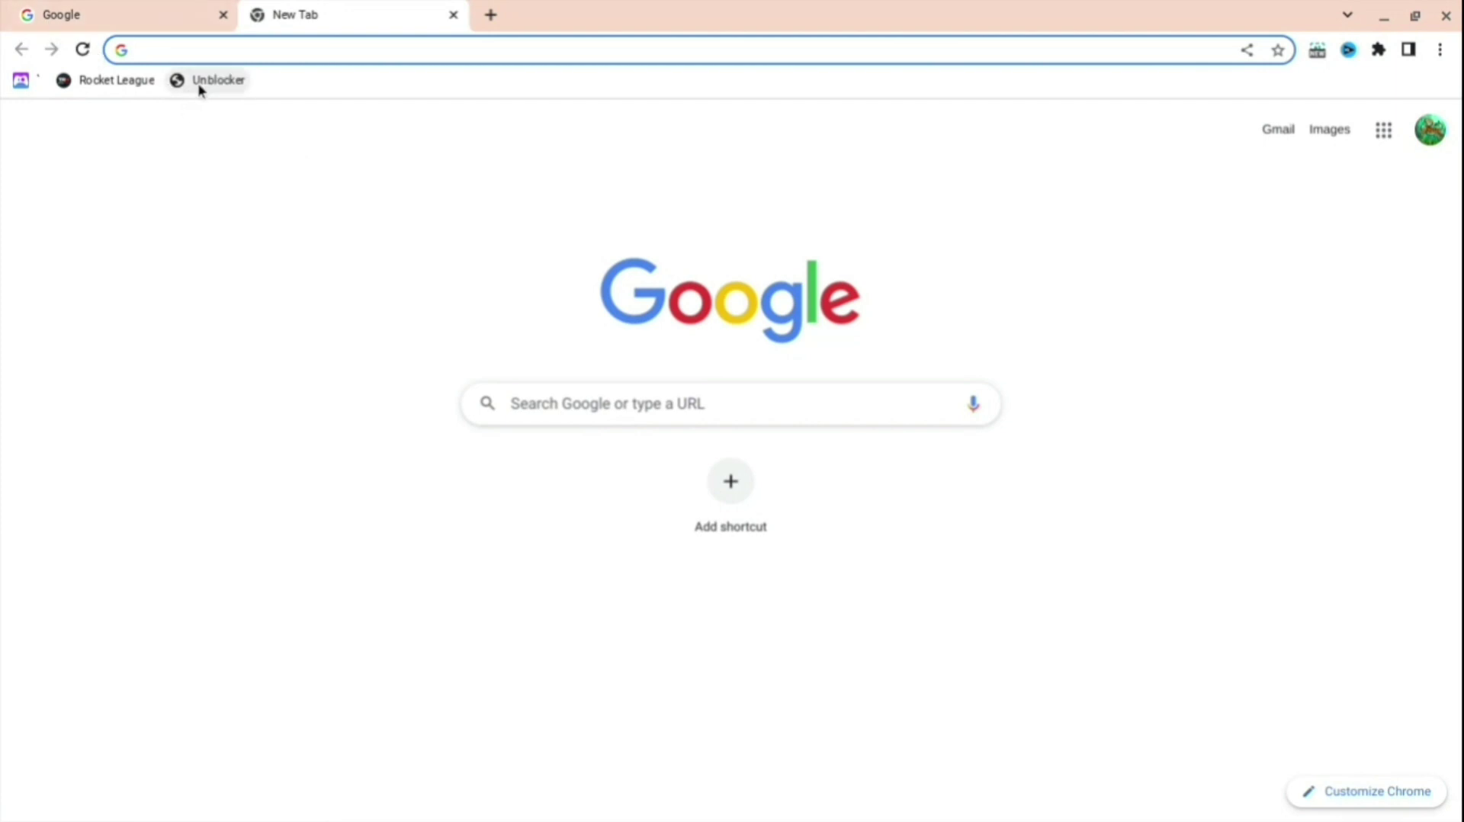
mouse_move(321, 287)
text(roblox)
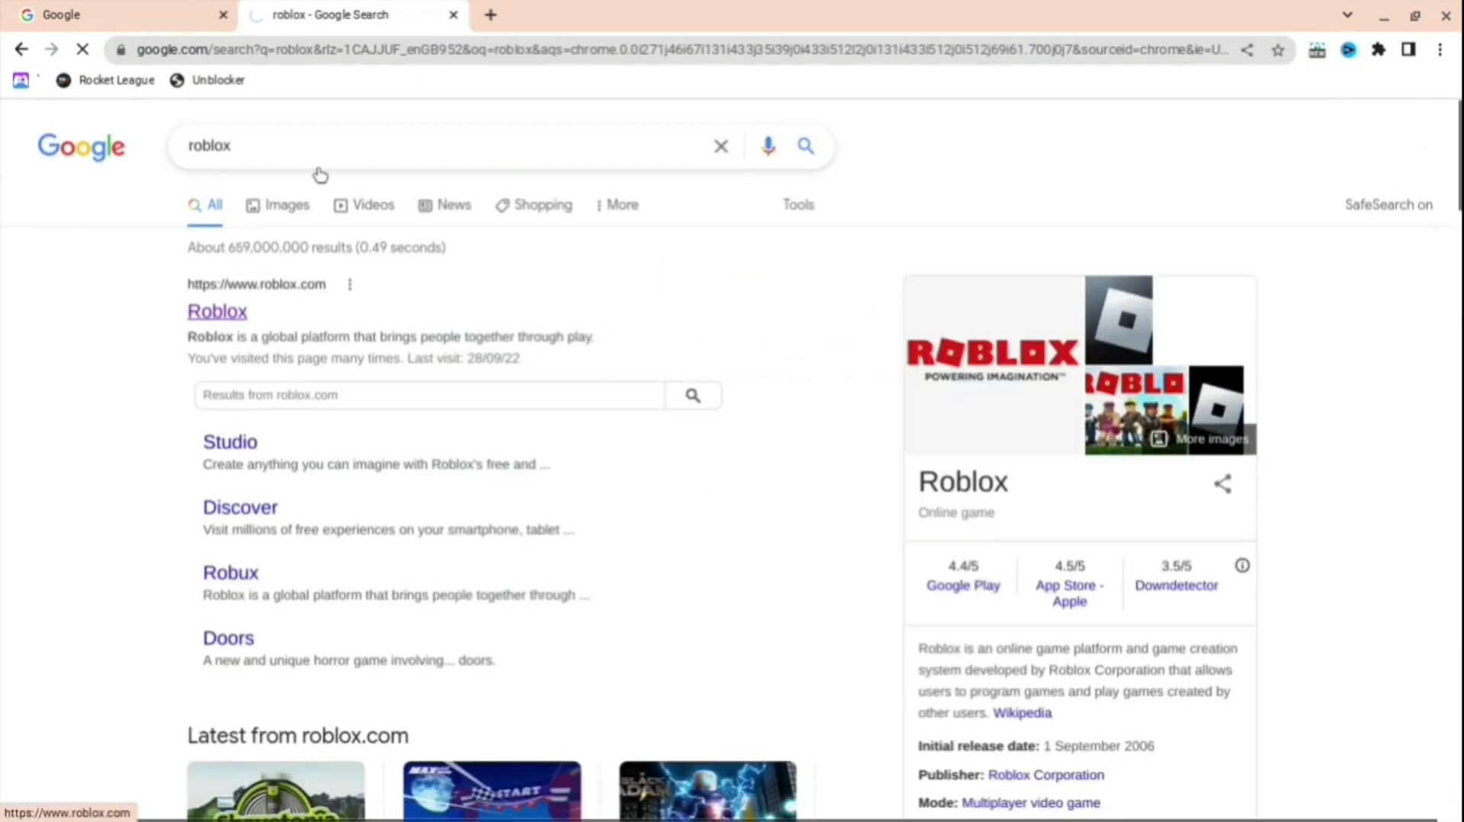
Pick a search suggestion for roblox in the second tab.
click(217, 311)
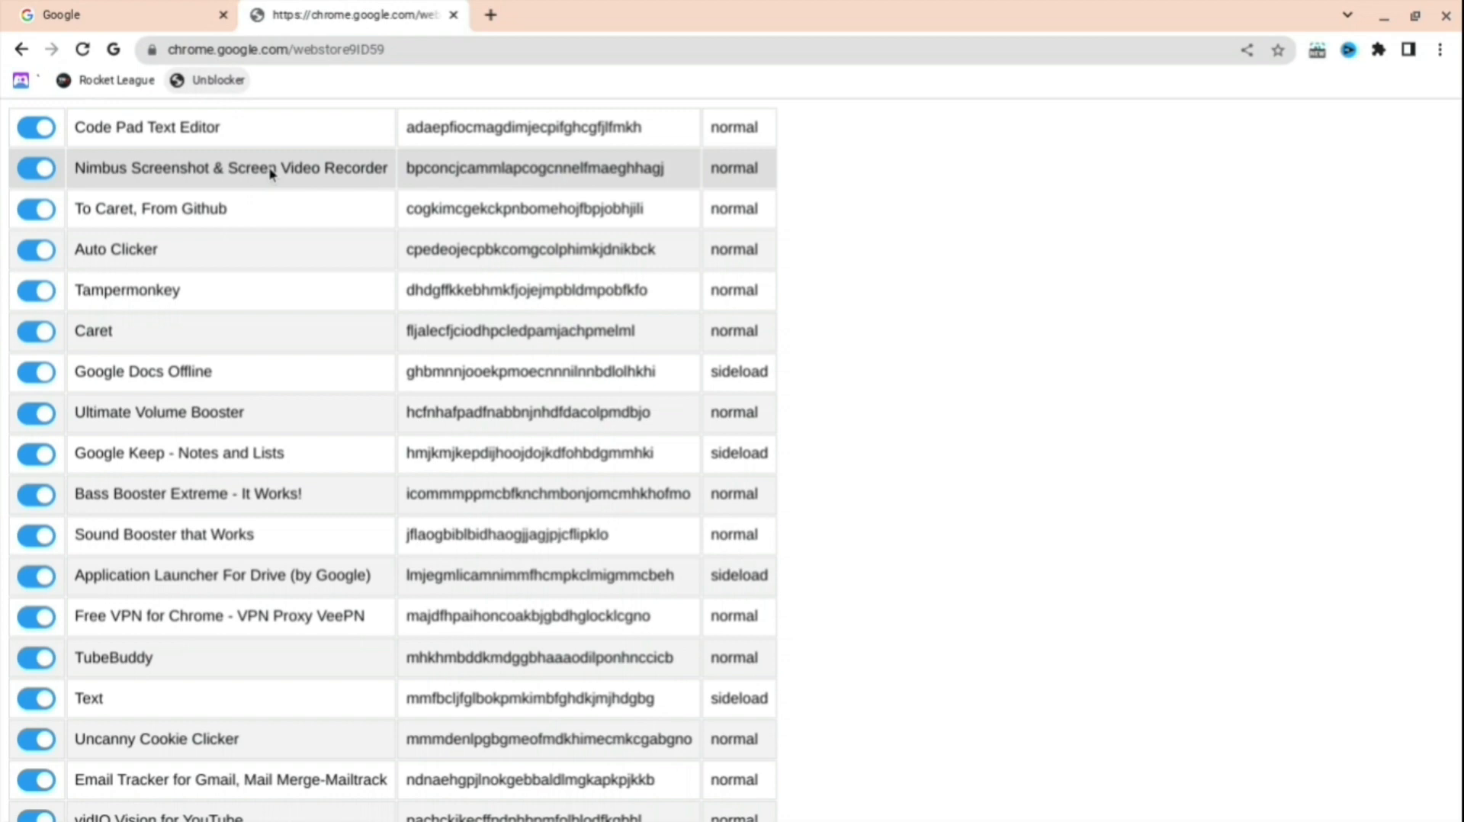
mouse_move(367, 332)
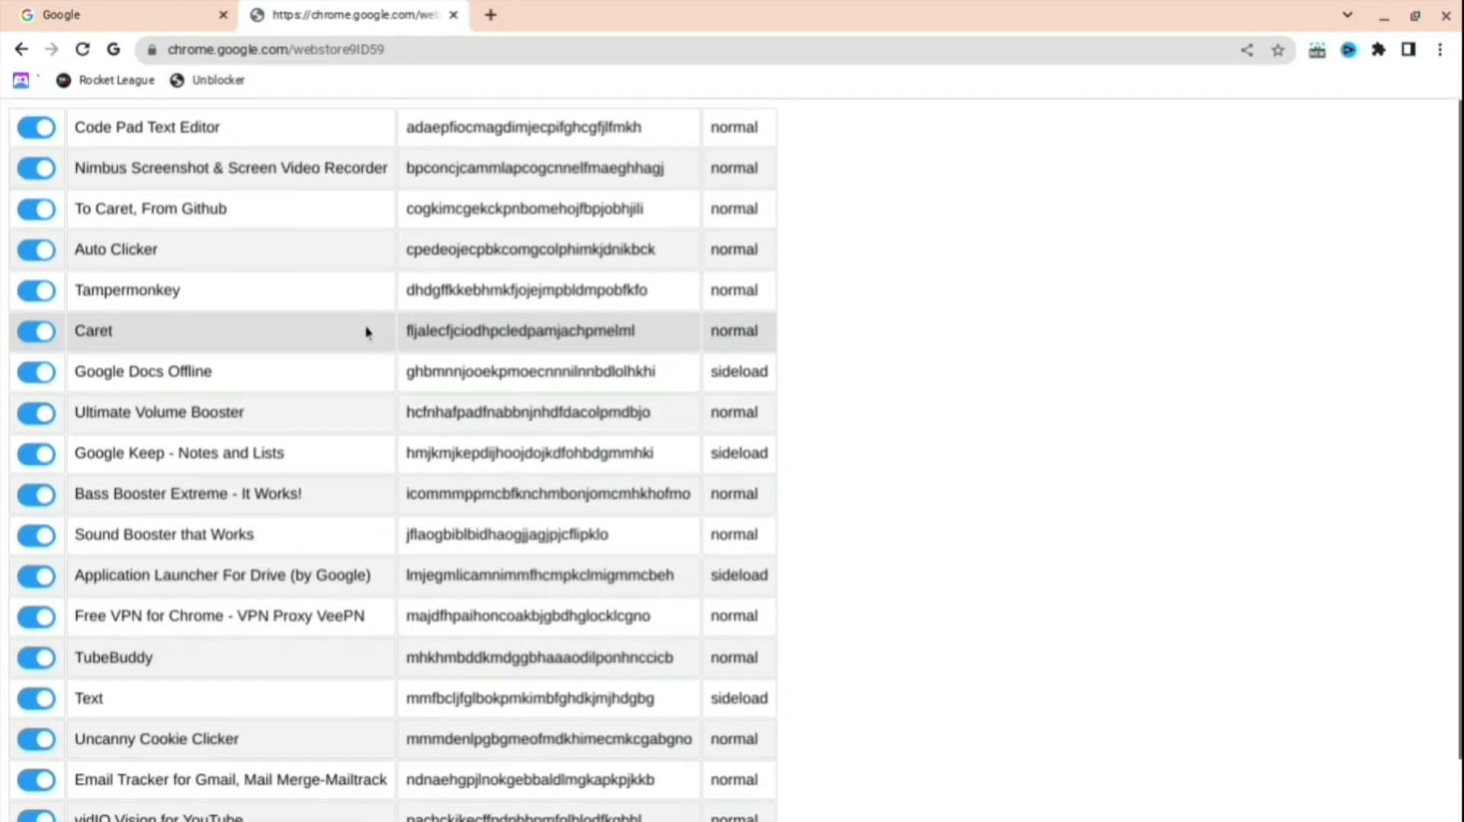
mouse_move(295, 483)
text(robl)
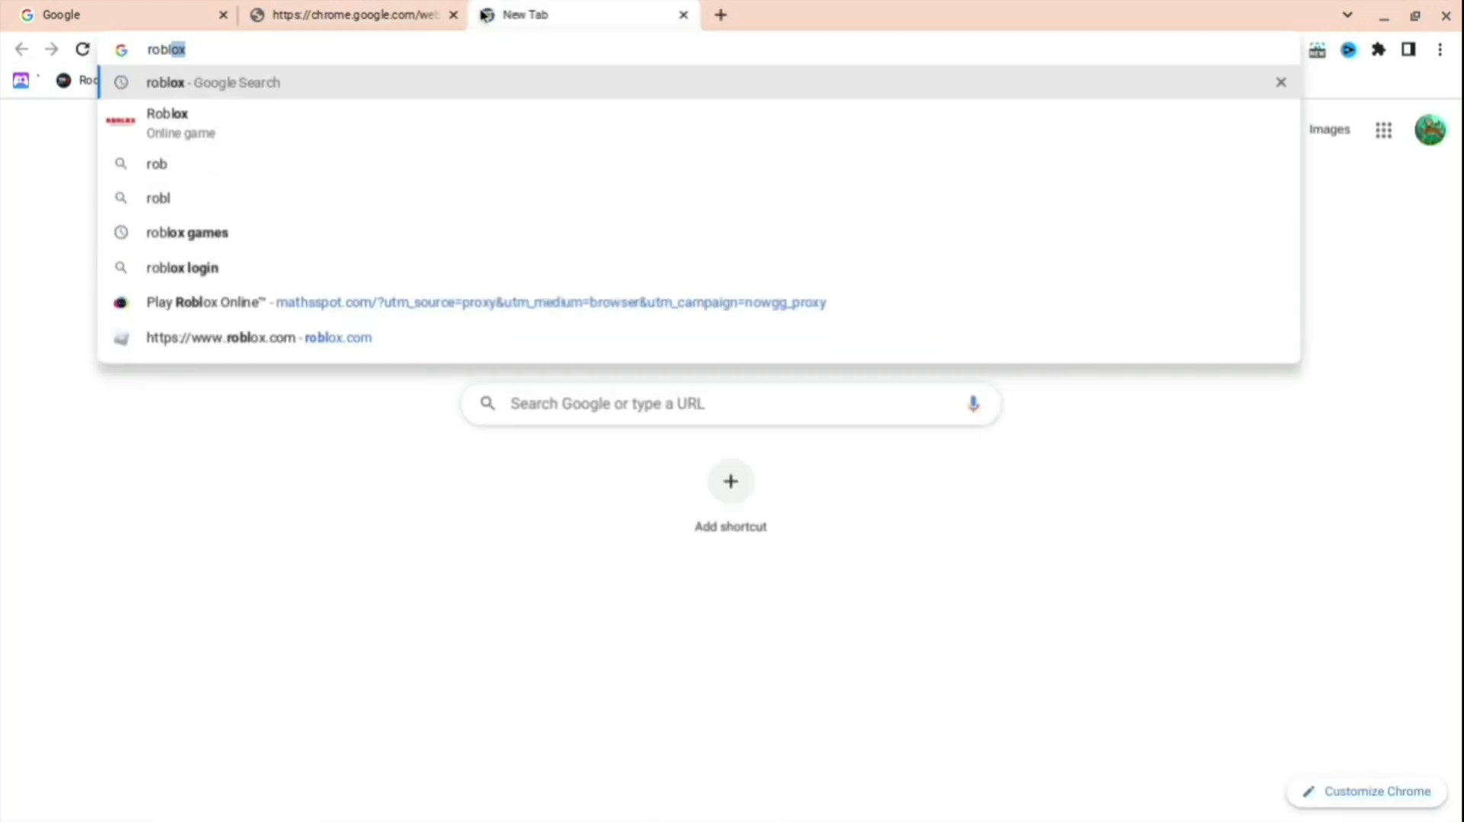
Go to roblox.com from the address-bar suggestion in the third tab.
click(258, 338)
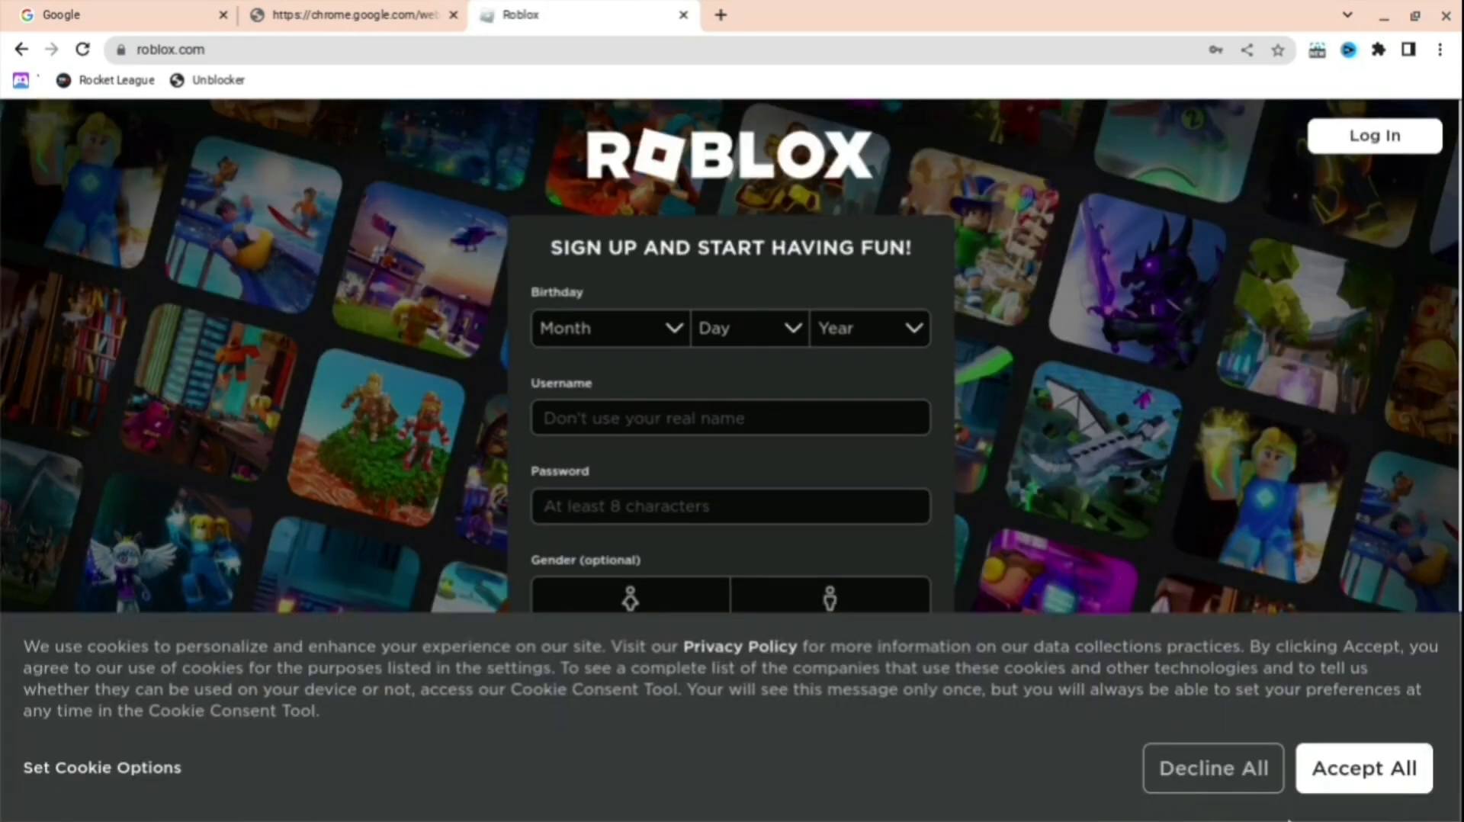